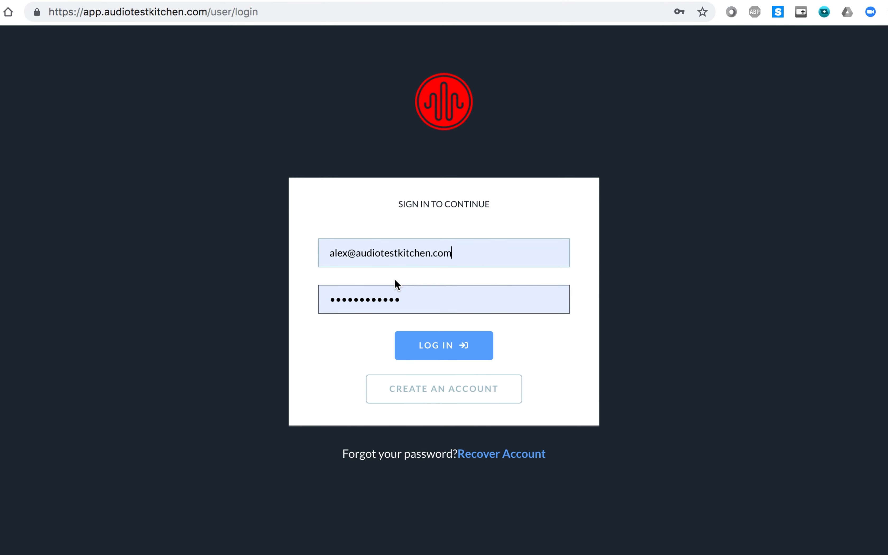
- Log in to the account to reach the Tutorial session
{"action": "left_click", "coordinate": [443, 346]}
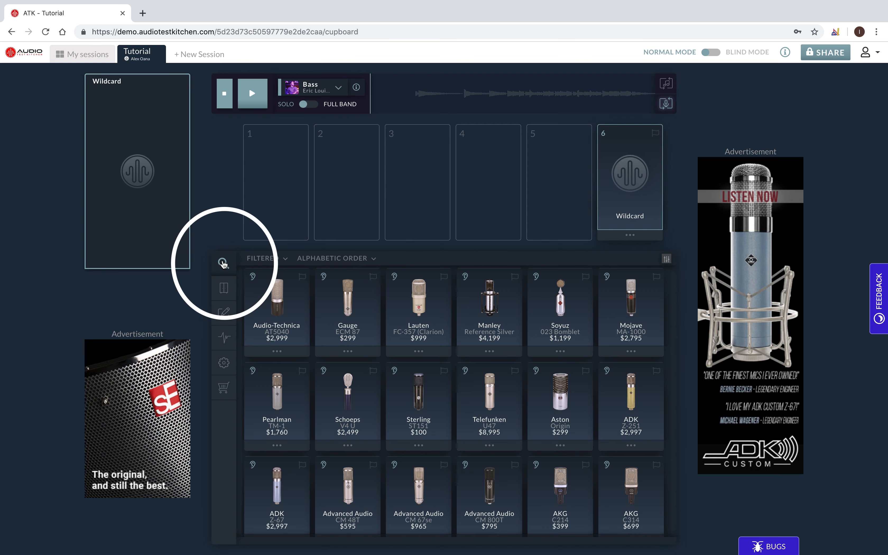
- Switch the catalogue panel to its microphone search view
{"action": "left_click", "coordinate": [223, 264]}
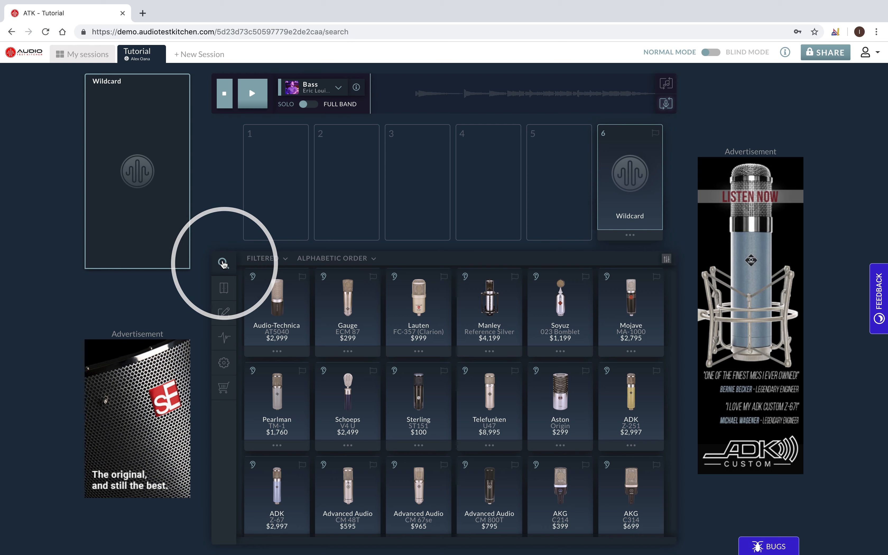
{"action": "mouse_move", "coordinate": [683, 430]}
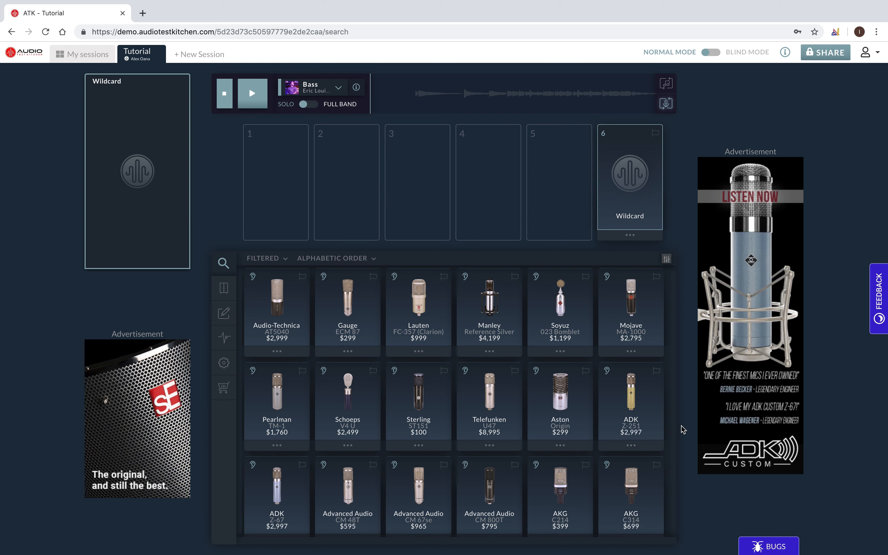
{"action": "mouse_move", "coordinate": [565, 255]}
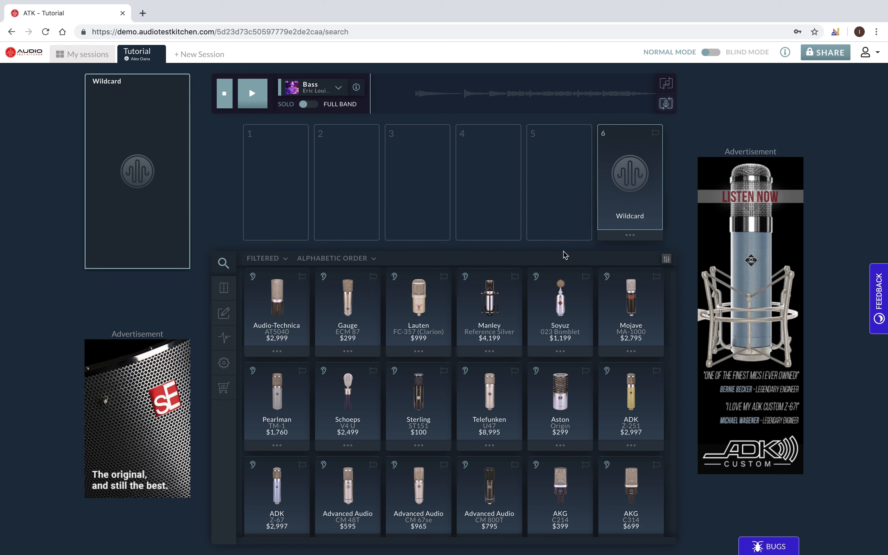
{"action": "mouse_move", "coordinate": [668, 259]}
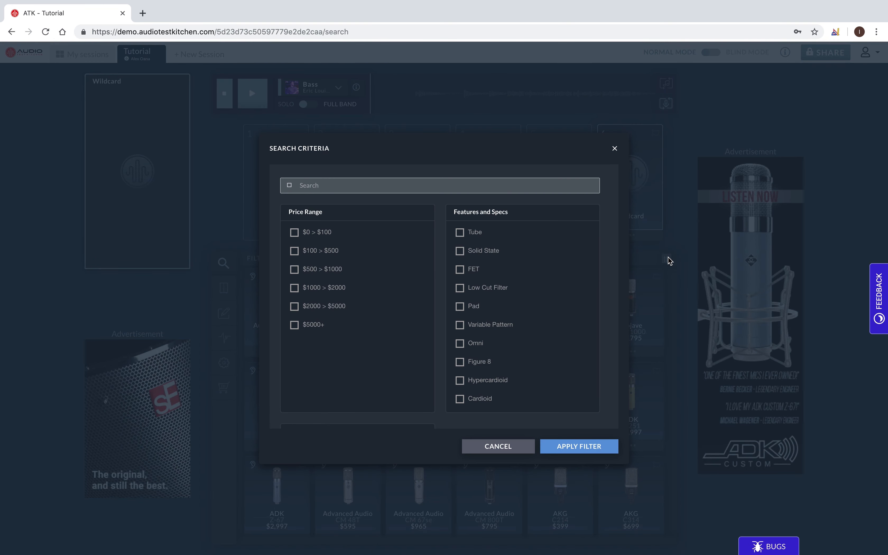
{"action": "mouse_move", "coordinate": [362, 200]}
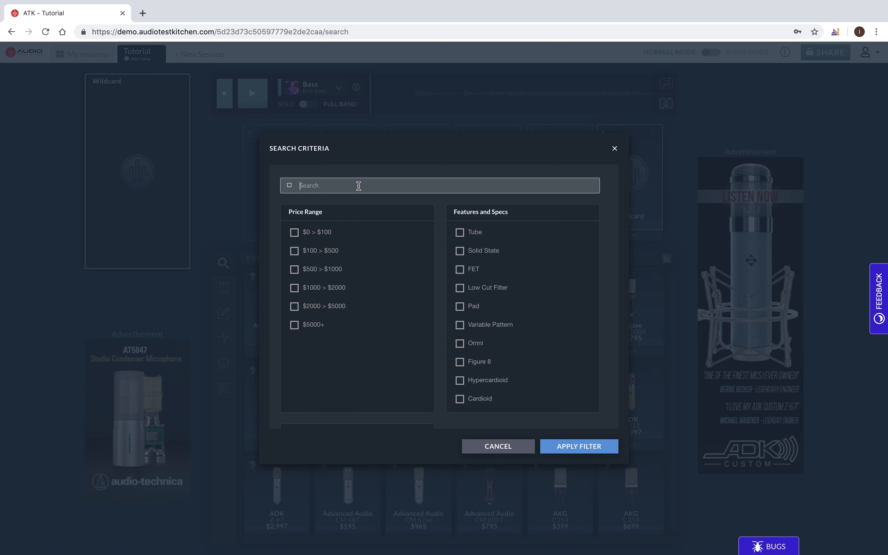
- Scroll through the Search Criteria to review the price and Tube options
{"action": "scroll", "scroll_direction": "down", "scroll_amount": 3}
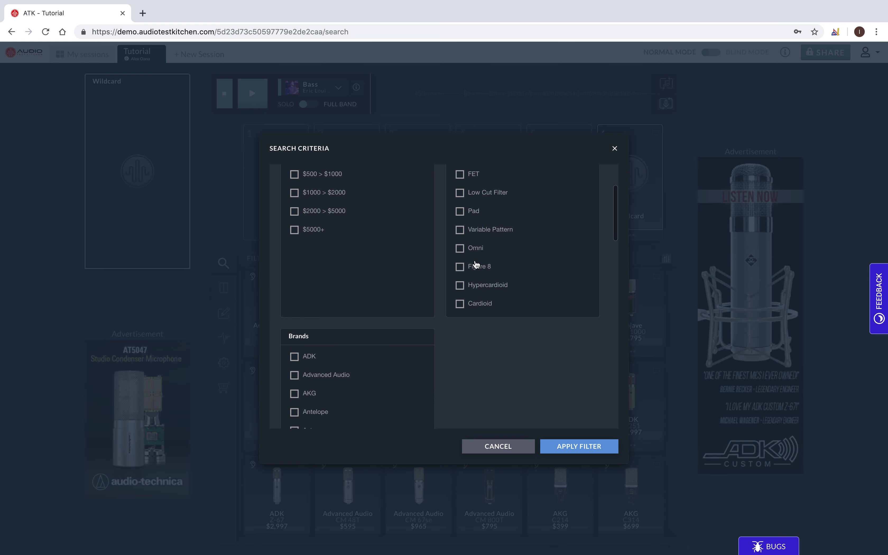
{"action": "scroll", "scroll_direction": "up", "scroll_amount": 3}
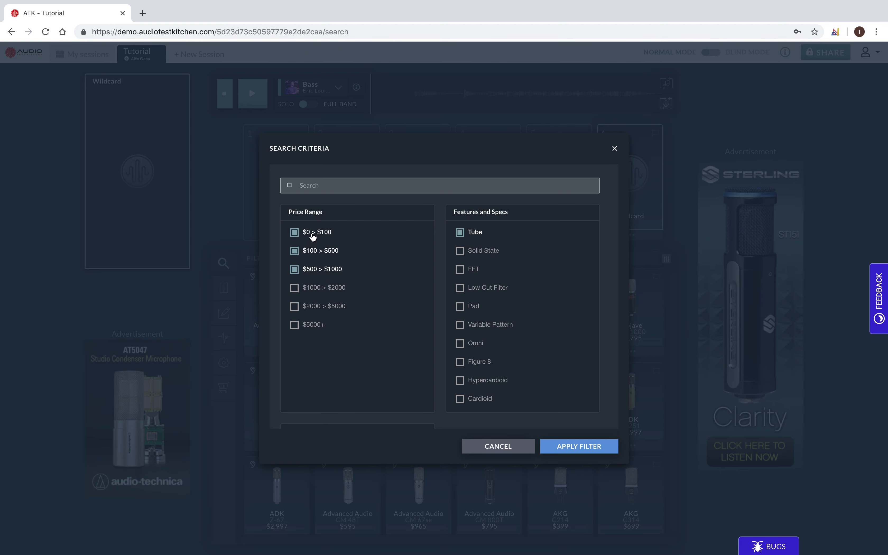
{"action": "mouse_move", "coordinate": [578, 446]}
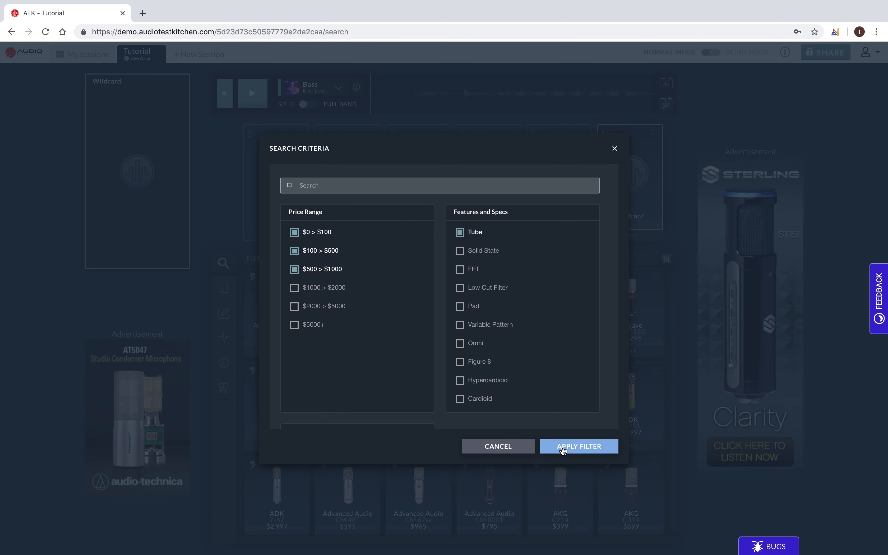
- Apply the tube and price filter and add a filtered microphone to the taste test
{"action": "left_click", "coordinate": [579, 446]}
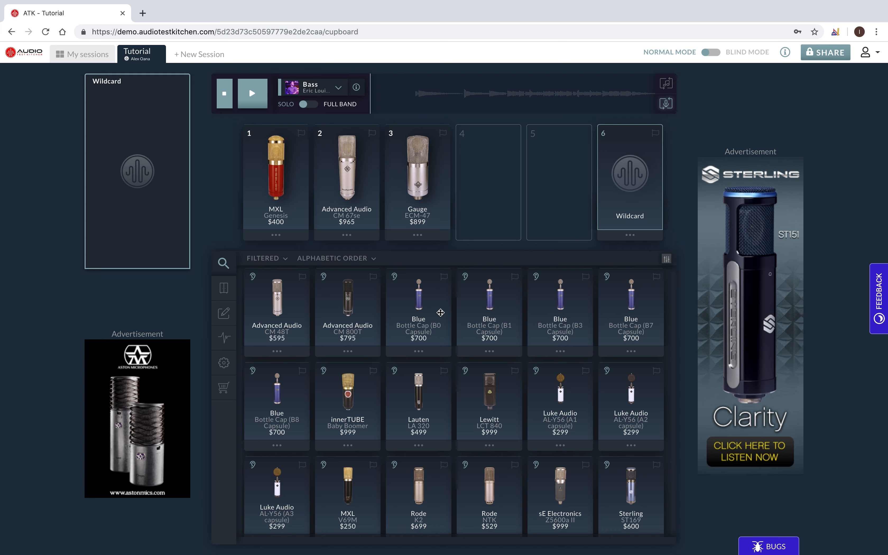
{"action": "left_click", "coordinate": [419, 306]}
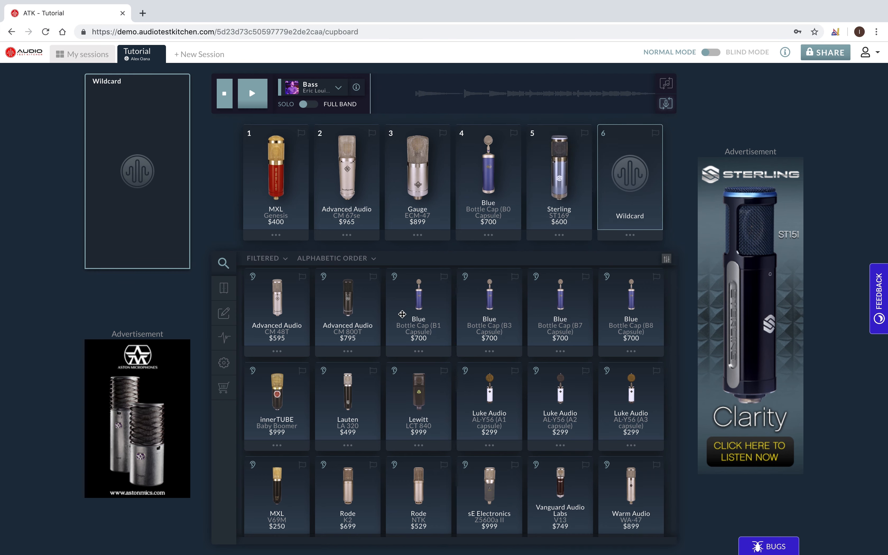
- Send the Lewitt LCT 840 to the cupboard from its options menu
{"action": "left_click", "coordinate": [419, 448]}
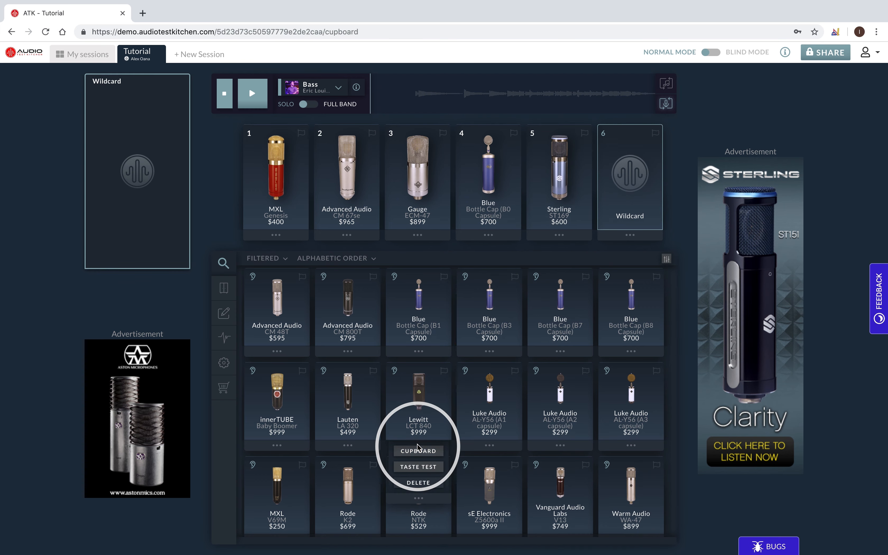
{"action": "left_click", "coordinate": [418, 483]}
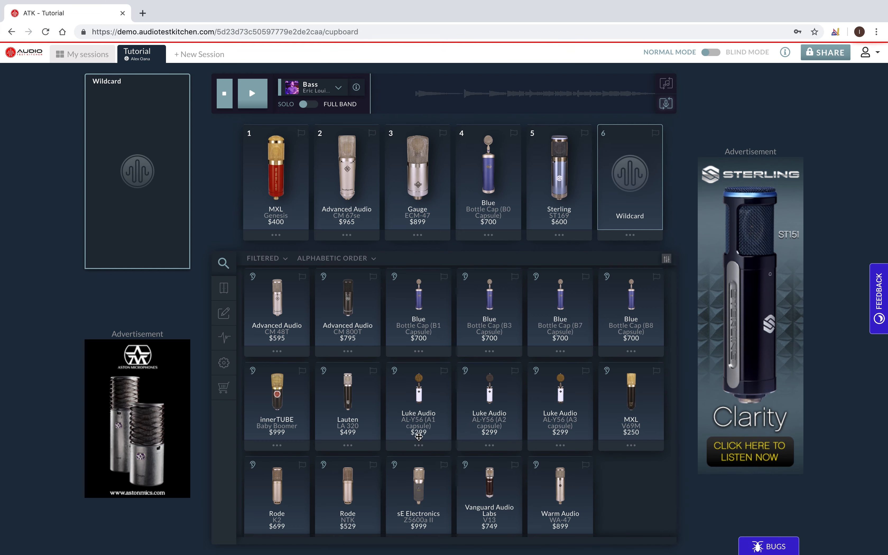
- Send another filtered microphone to the cupboard
{"action": "left_click", "coordinate": [490, 442]}
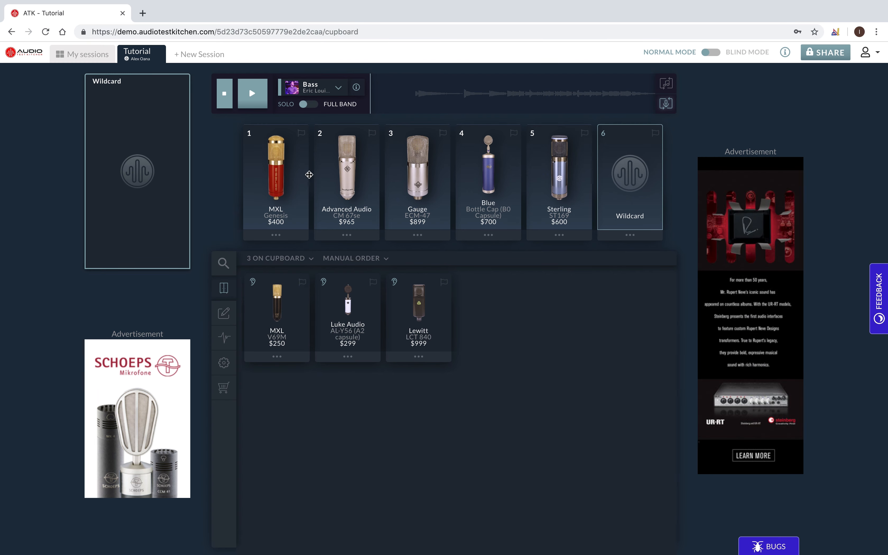
{"action": "mouse_move", "coordinate": [531, 327]}
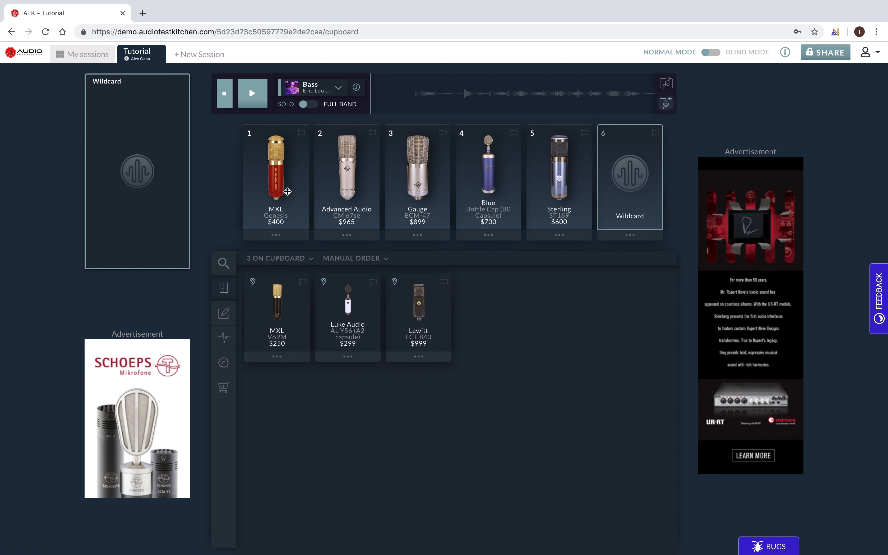
- Select the MXL Genesis in slot 1 and start playing the bass track
{"action": "left_click", "coordinate": [275, 182]}
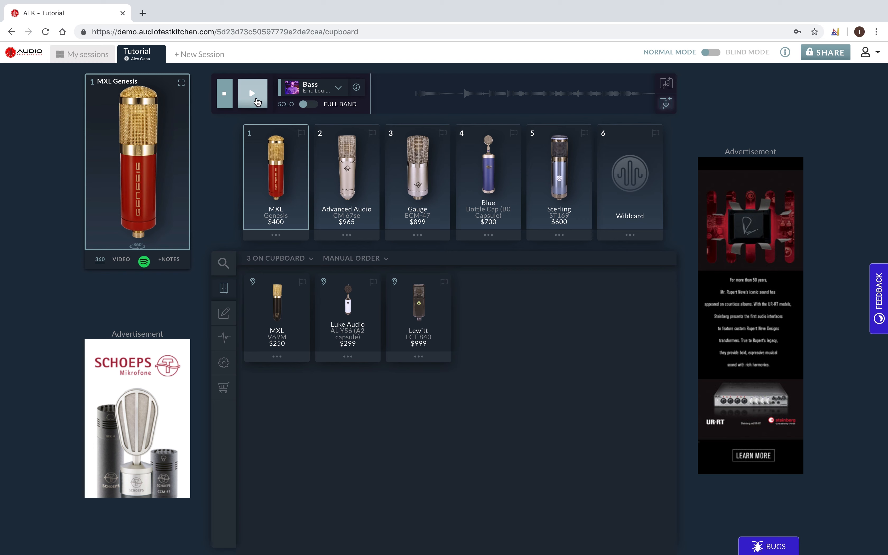
{"action": "mouse_move", "coordinate": [252, 93]}
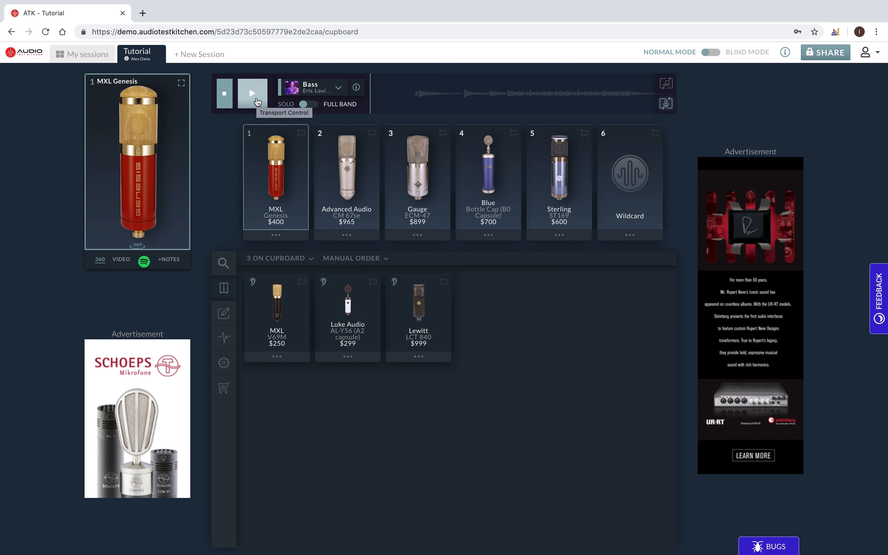
{"action": "left_click", "coordinate": [252, 93]}
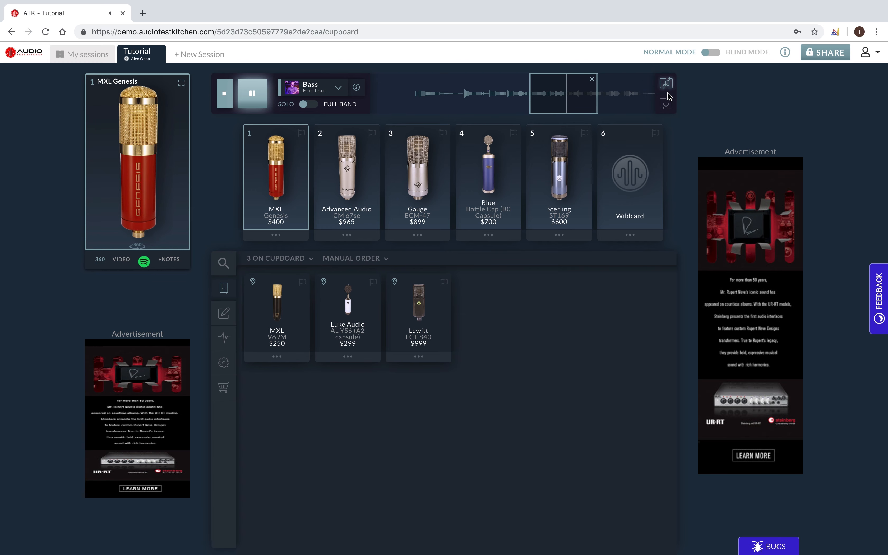
{"action": "mouse_move", "coordinate": [667, 104]}
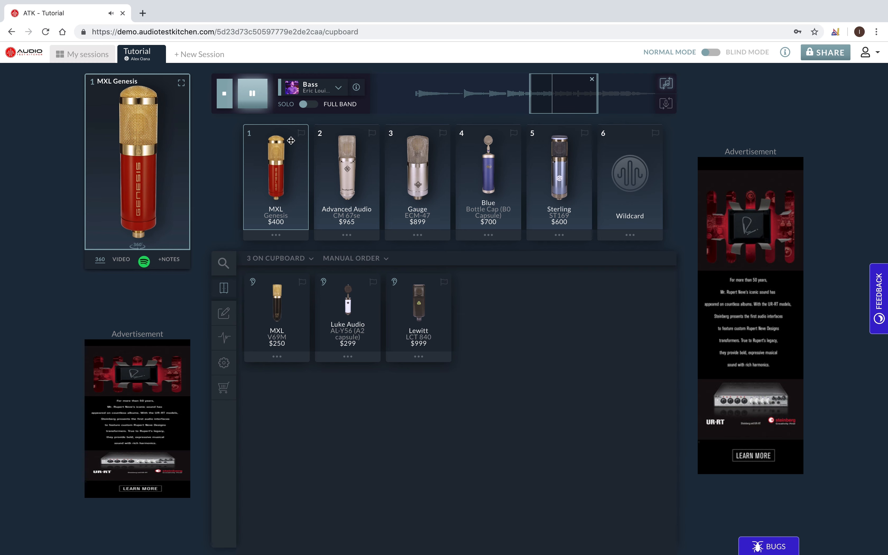
{"action": "mouse_move", "coordinate": [290, 141]}
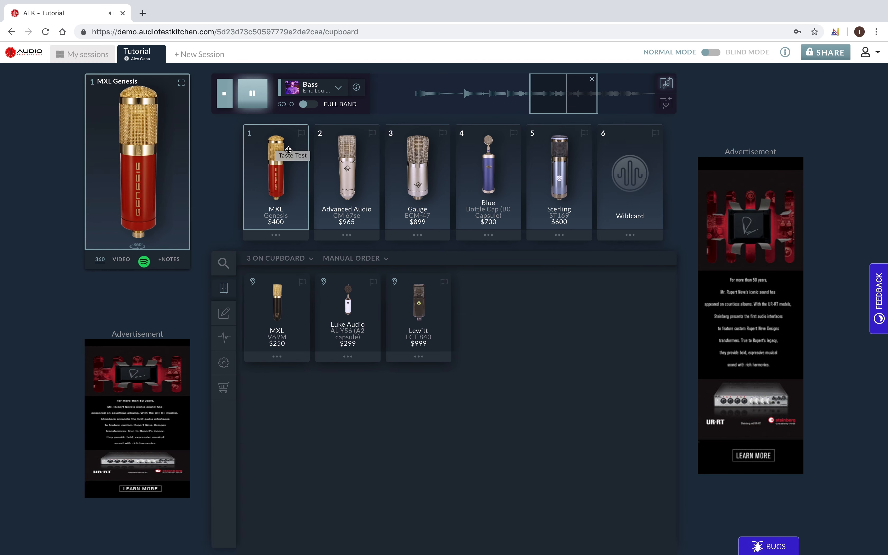
{"action": "mouse_move", "coordinate": [667, 110]}
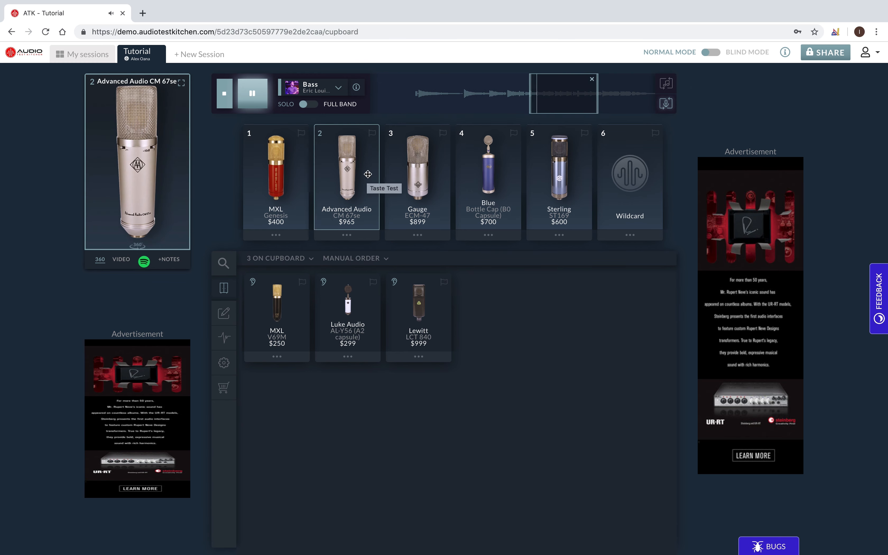
{"action": "mouse_move", "coordinate": [509, 278]}
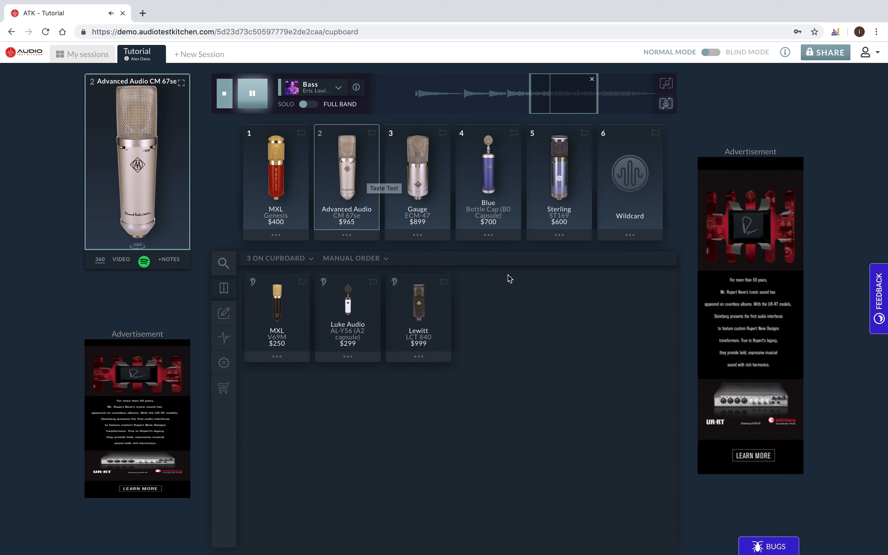
{"action": "mouse_move", "coordinate": [394, 107]}
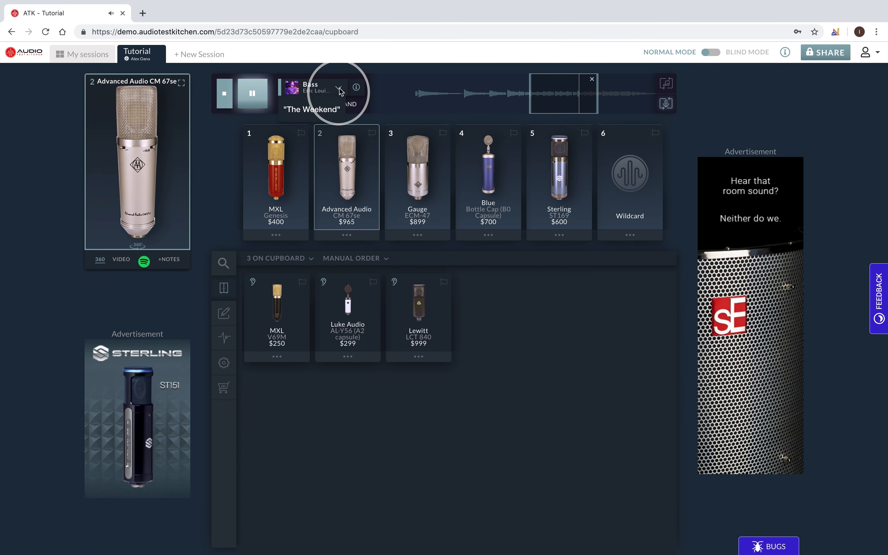
- Switch the source to Piano and listen through the Sterling ST169 in slot 5
{"action": "left_click", "coordinate": [339, 87]}
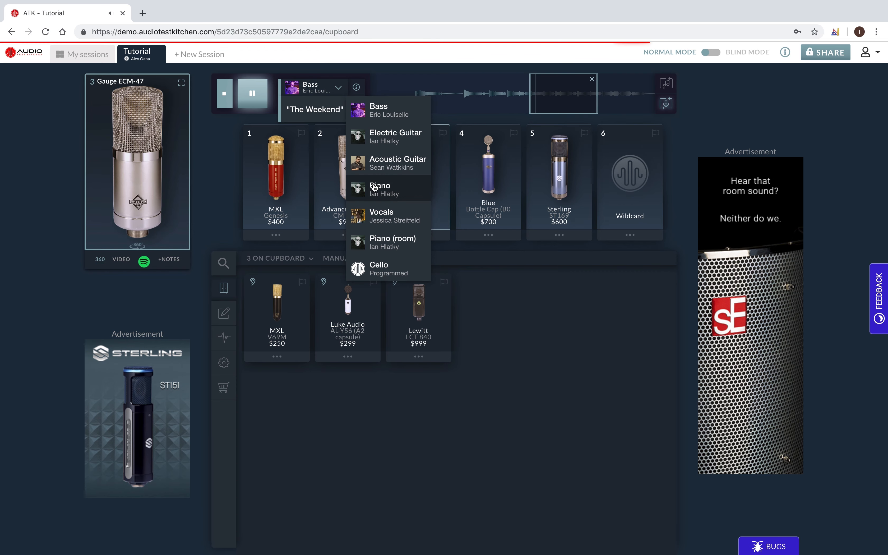
{"action": "left_click", "coordinate": [379, 189]}
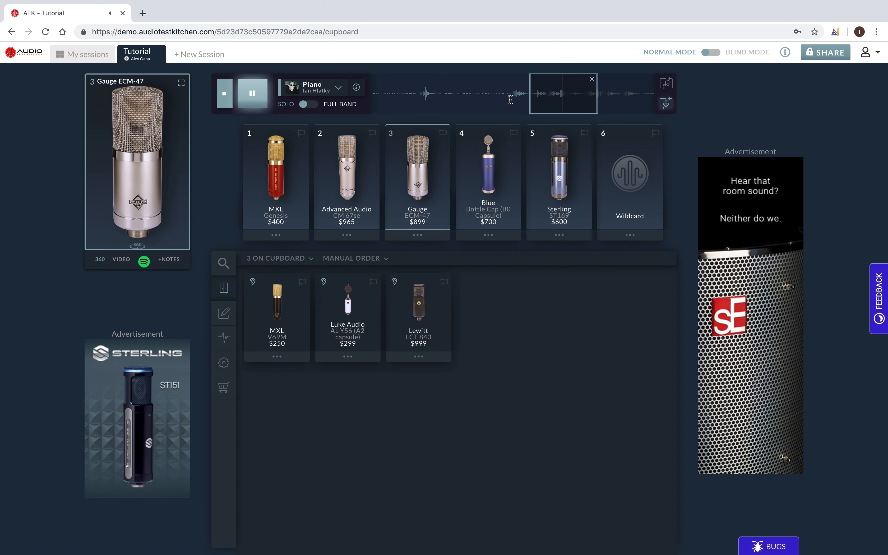
{"action": "left_click", "coordinate": [339, 87]}
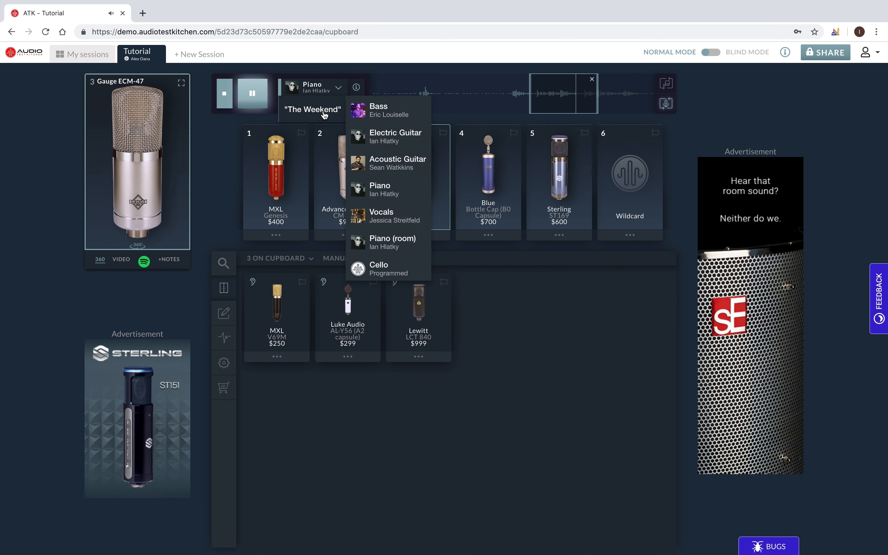
{"action": "mouse_move", "coordinate": [389, 164]}
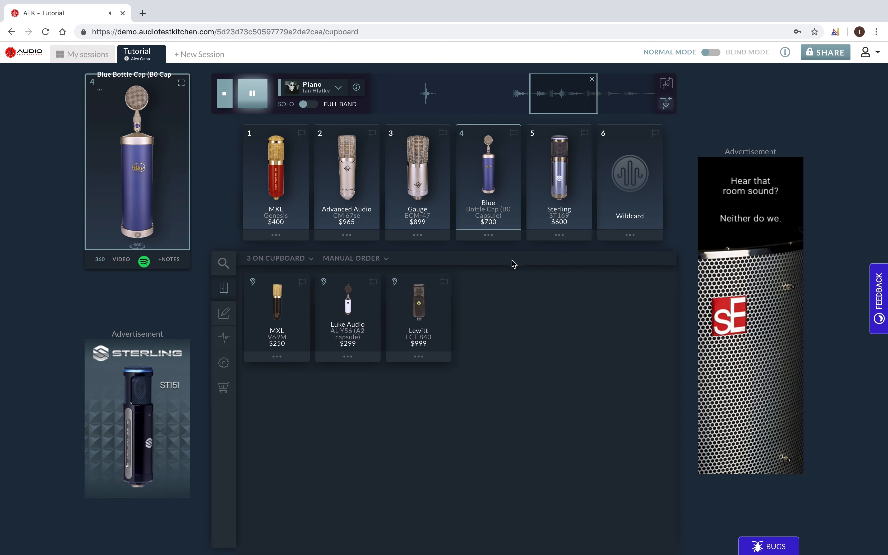
{"action": "left_click", "coordinate": [558, 172]}
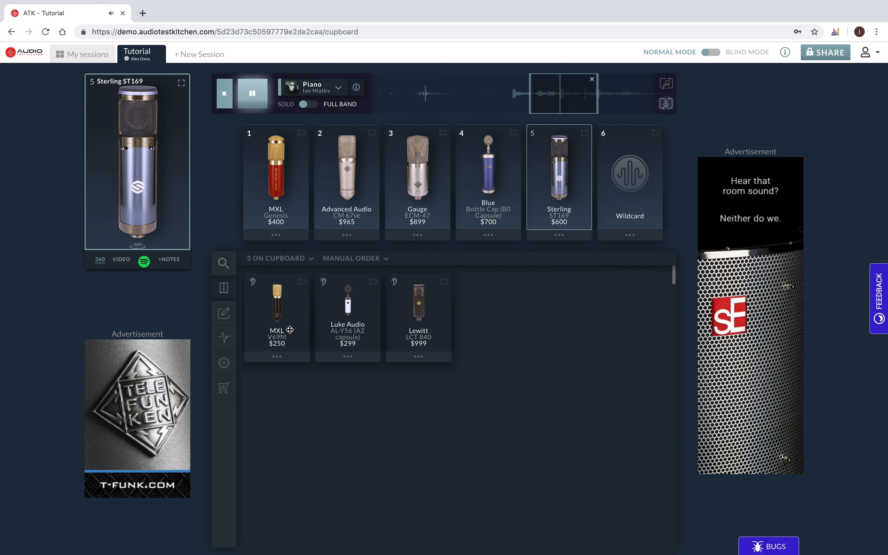
{"action": "mouse_move", "coordinate": [224, 338]}
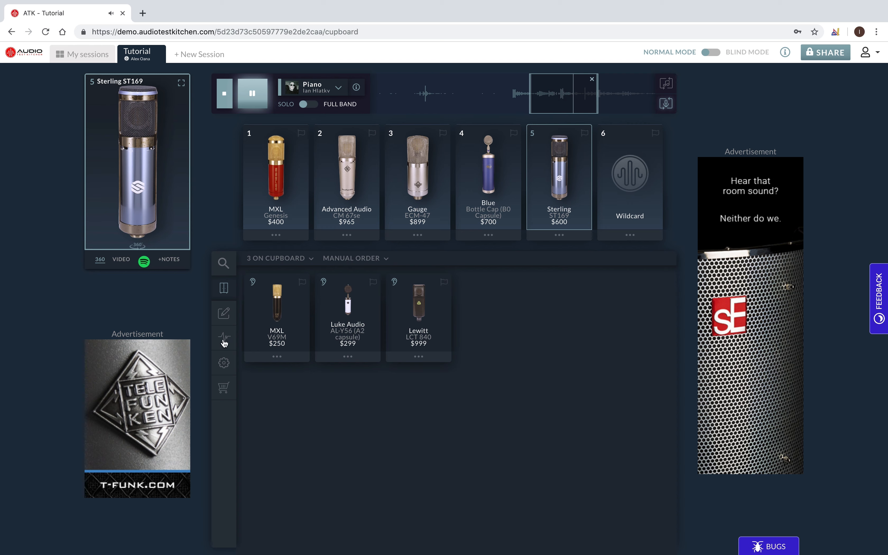
{"action": "mouse_move", "coordinate": [223, 337]}
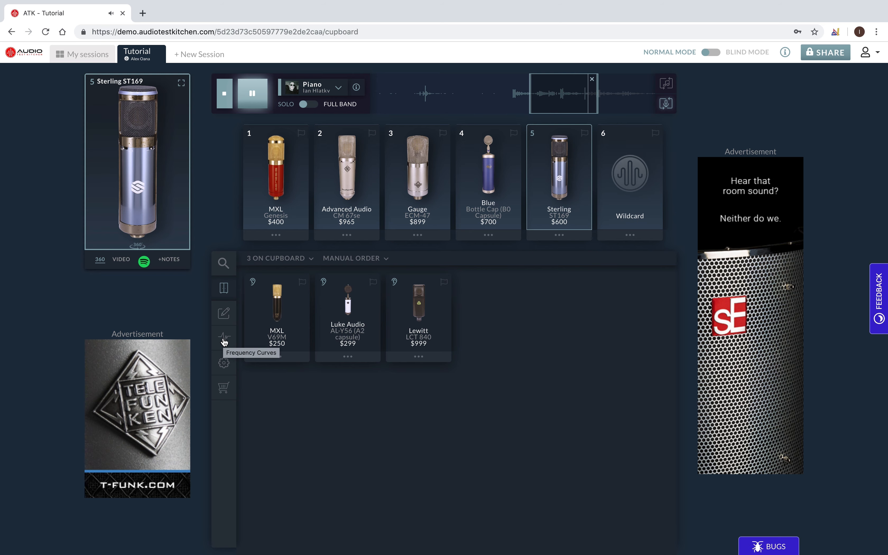
- Show the frequency curves of the loaded microphones
{"action": "left_click", "coordinate": [223, 336]}
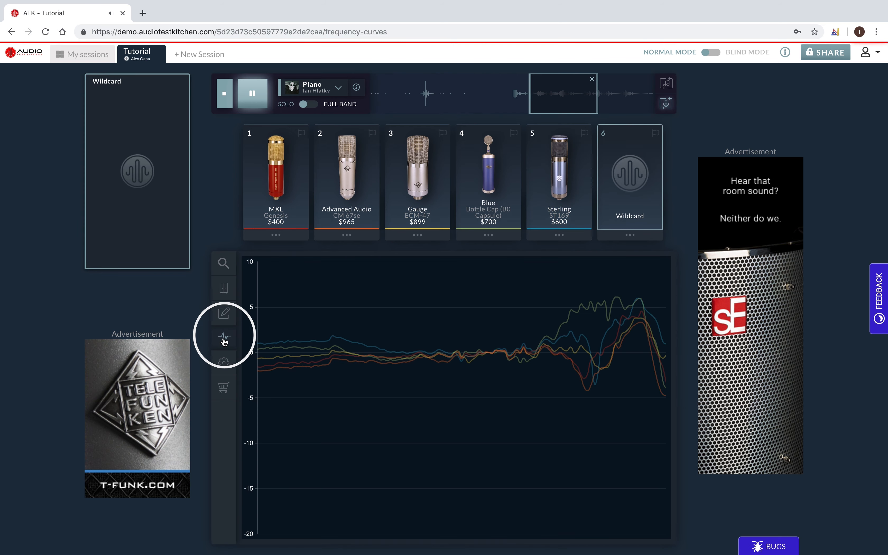
{"action": "left_click", "coordinate": [224, 338]}
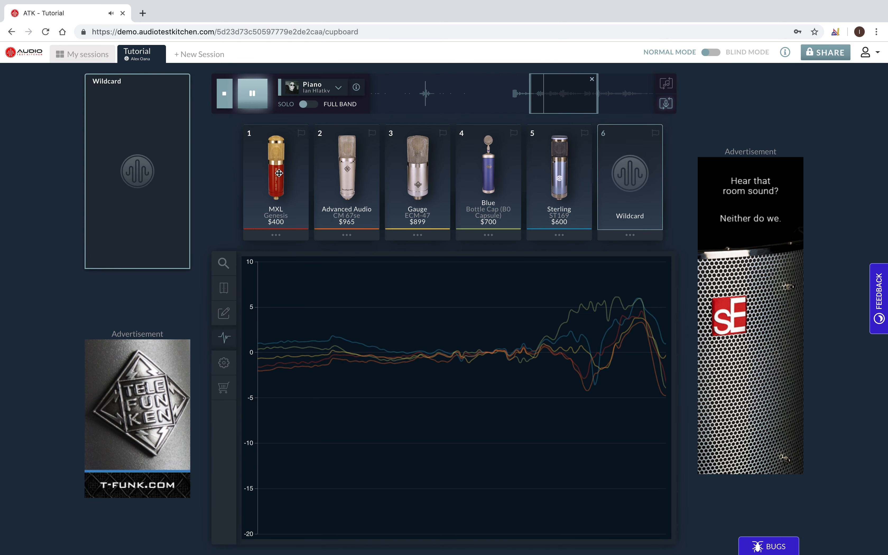
- Audition the MXL Genesis, then the Advanced Audio CM 67se, highlighting each curve
{"action": "left_click", "coordinate": [275, 181]}
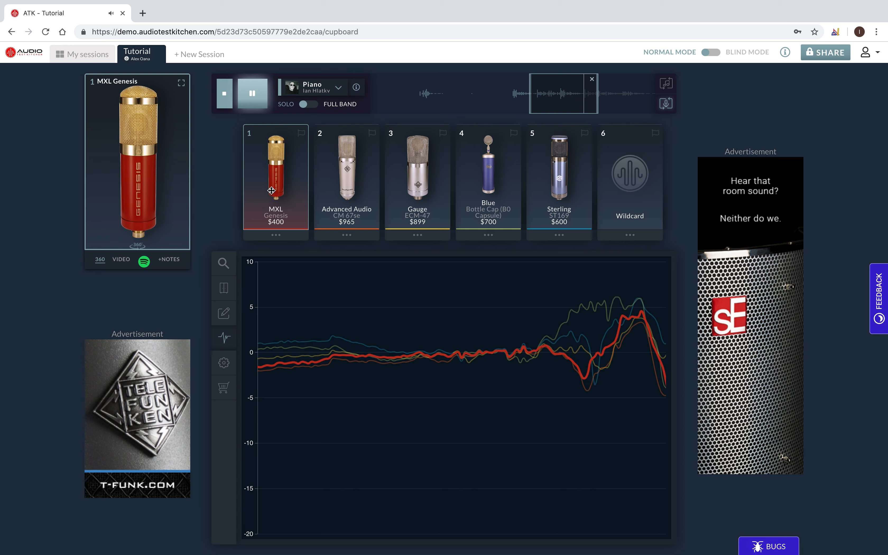
{"action": "mouse_move", "coordinate": [275, 181]}
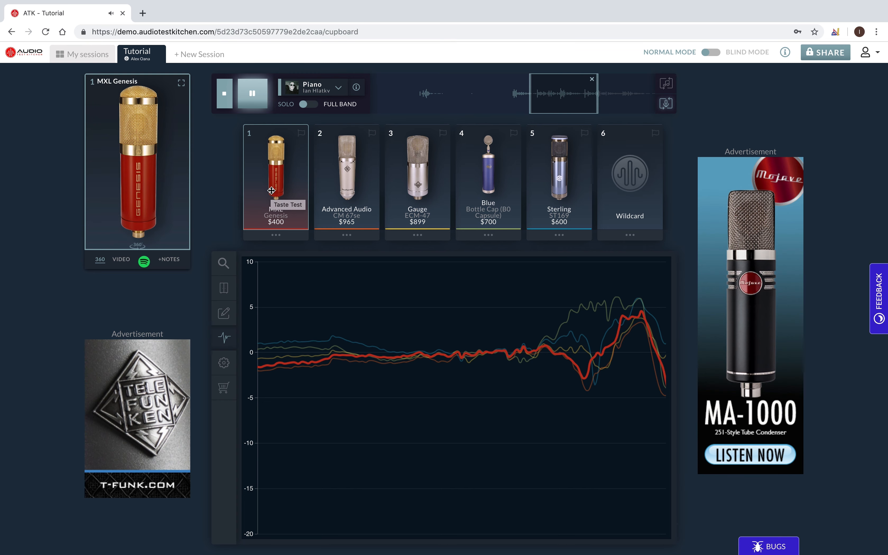
{"action": "left_click", "coordinate": [346, 170]}
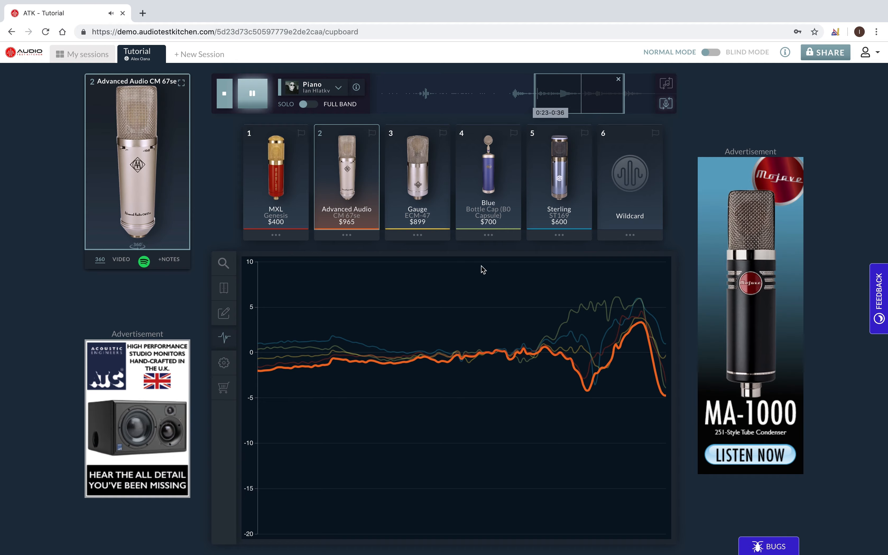
{"action": "mouse_move", "coordinate": [507, 351]}
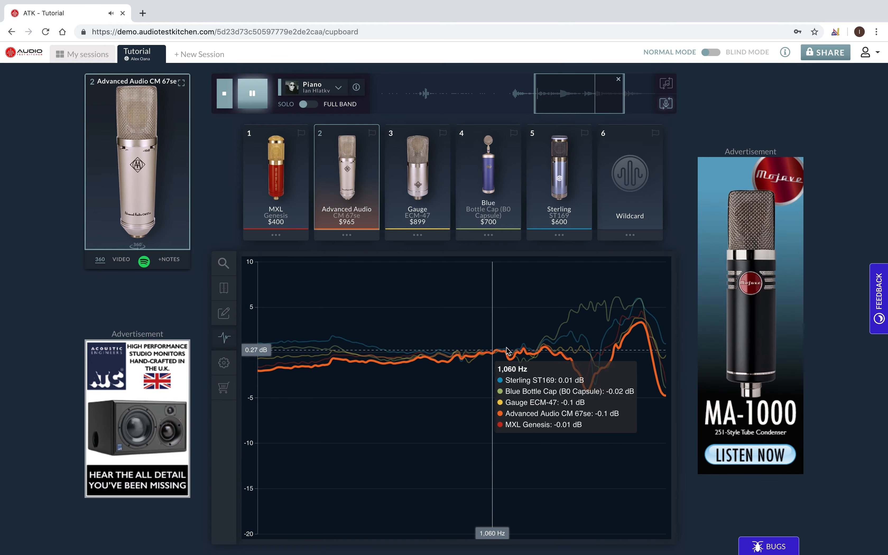
{"action": "mouse_move", "coordinate": [554, 360]}
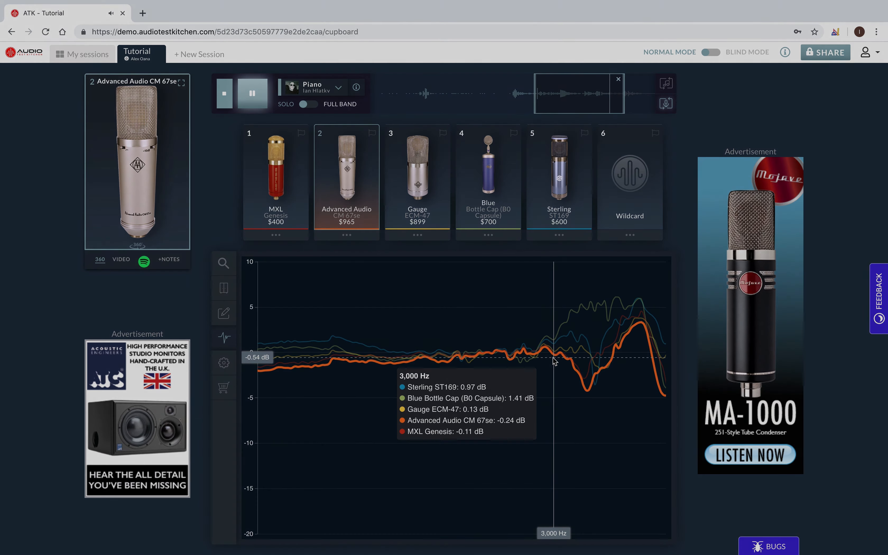